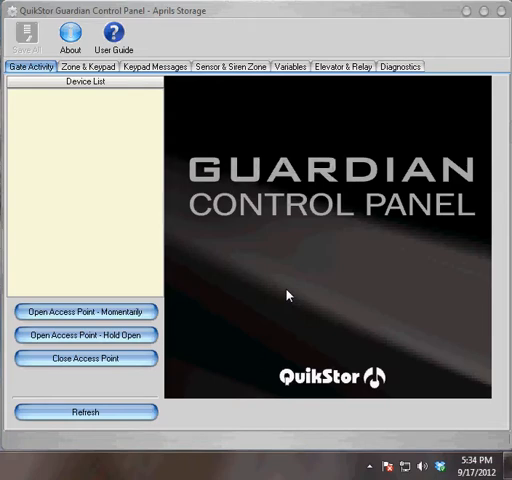
mouse_move(116, 190)
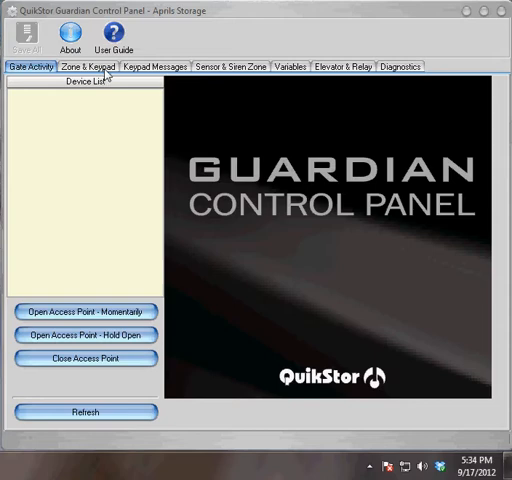
Add keypad rows Front Gate as Entrance and Back Gate as Exit, then save all.
click(88, 66)
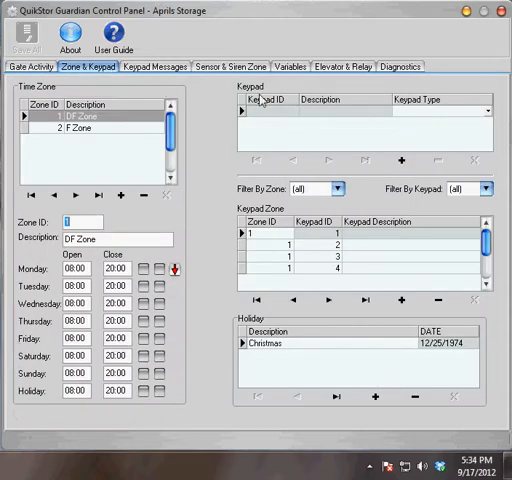
mouse_move(272, 98)
text(1)
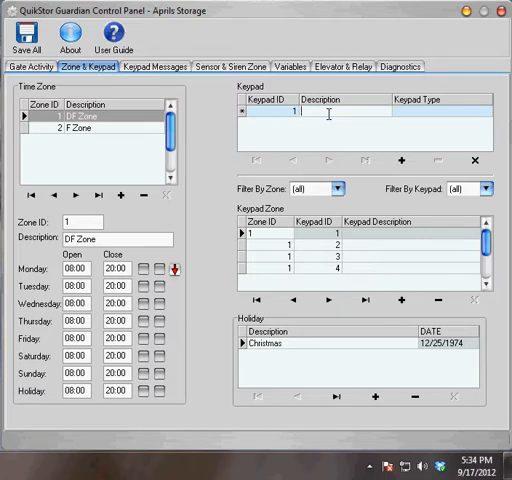
text(Front Gate)
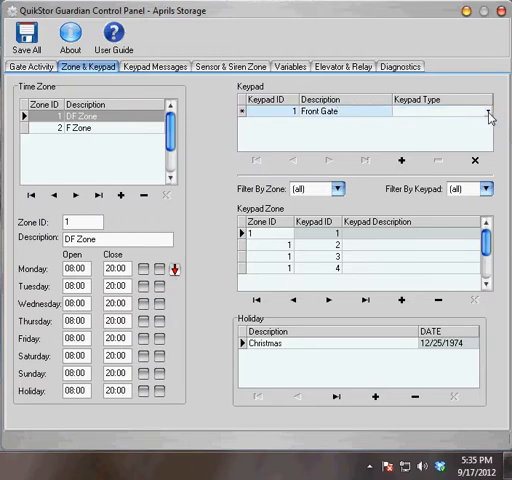
click(488, 116)
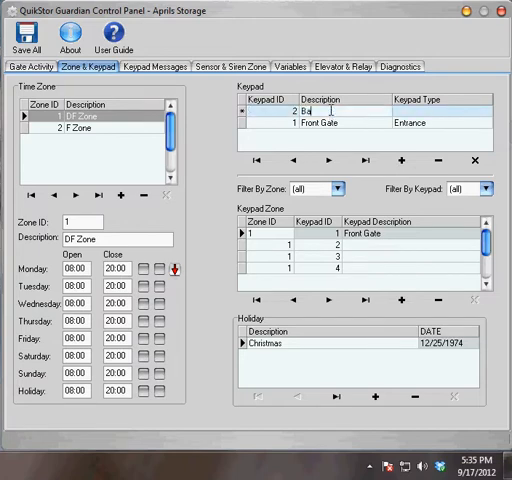
text(Back Gate)
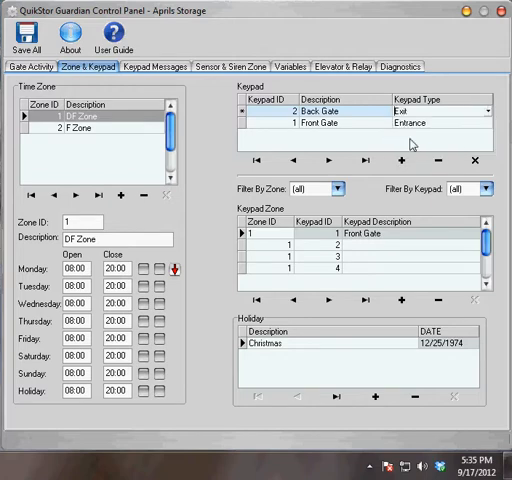
mouse_move(265, 131)
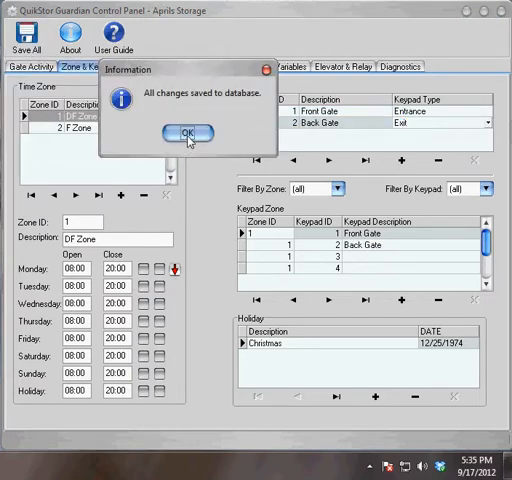
Acknowledge the changes-saved confirmation and the Allcon restart warning.
click(190, 133)
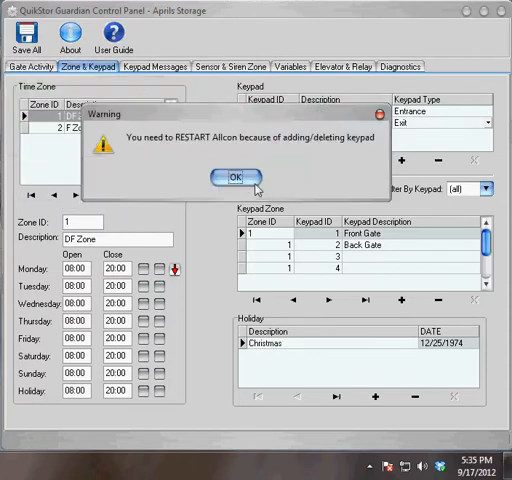
mouse_move(330, 152)
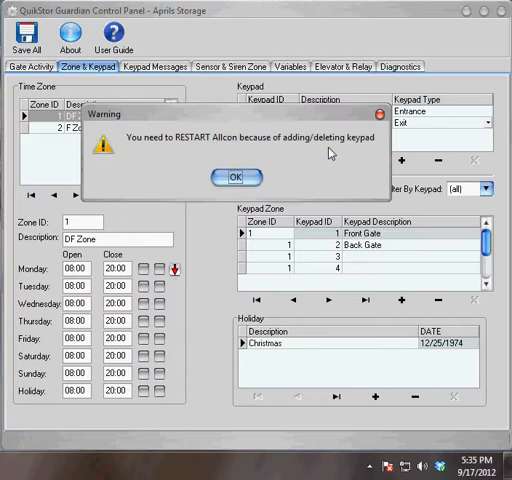
mouse_move(285, 163)
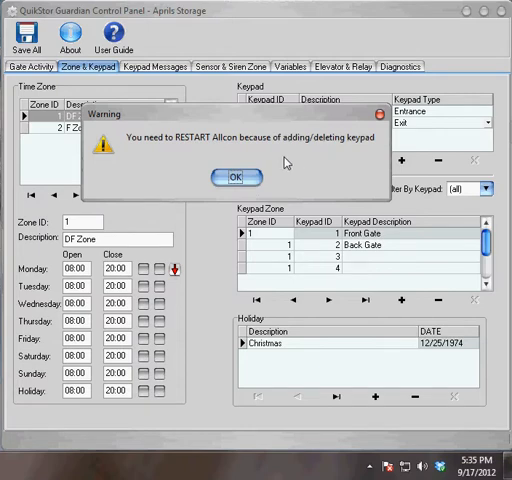
click(234, 177)
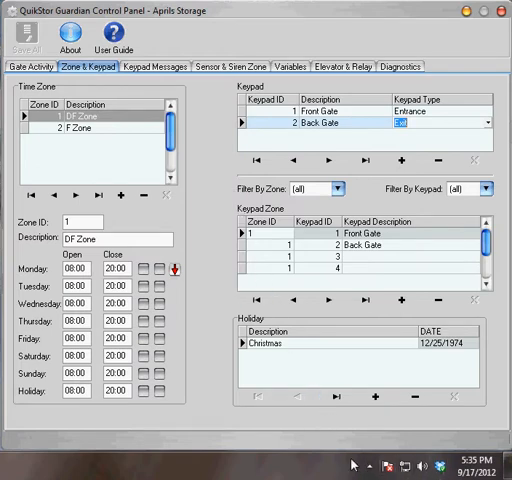
mouse_move(432, 459)
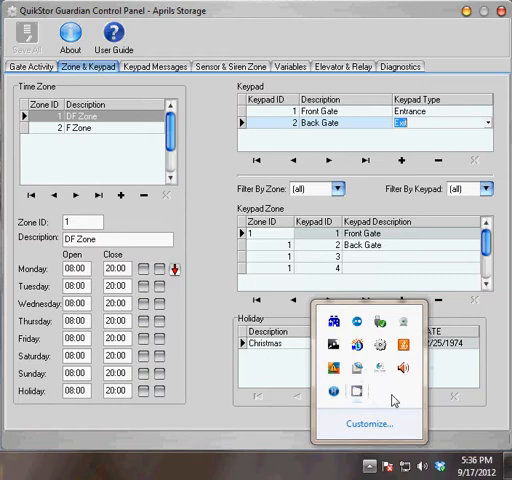
mouse_move(381, 405)
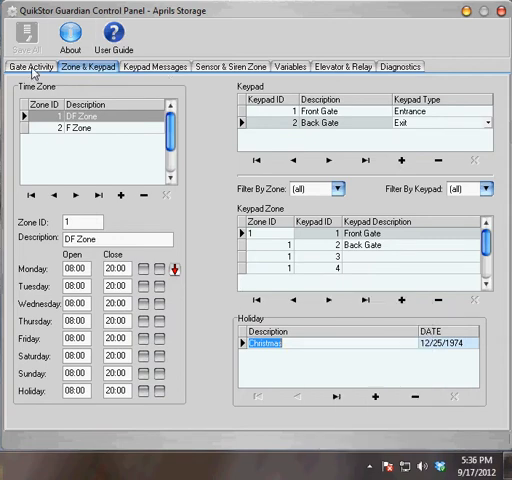
Poll for devices from Diagnostics, then refresh the Gate Activity list to show both gates green.
click(28, 67)
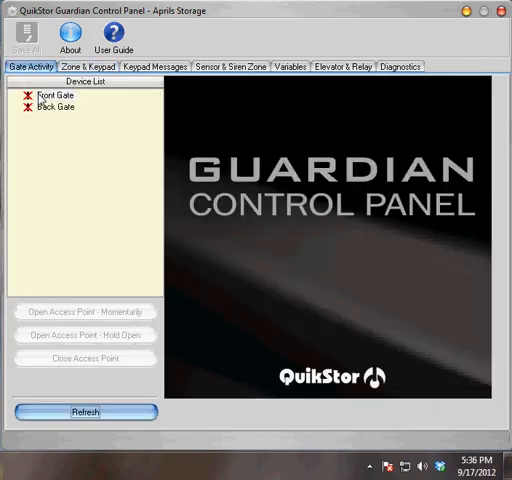
mouse_move(43, 112)
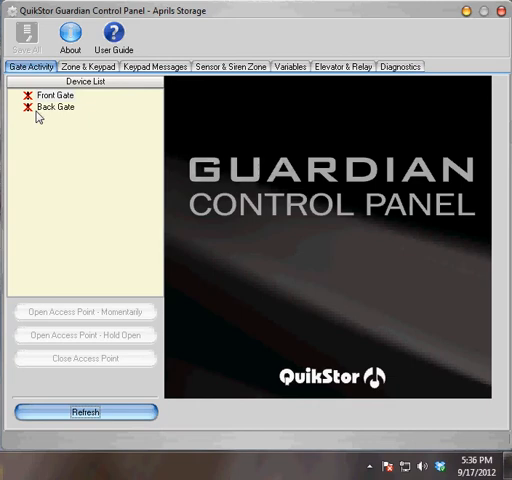
click(403, 67)
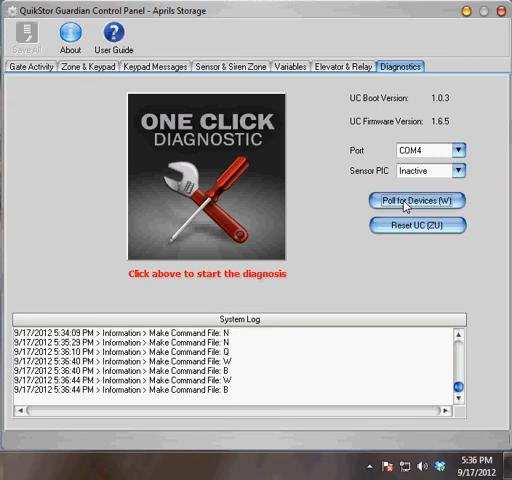
click(30, 67)
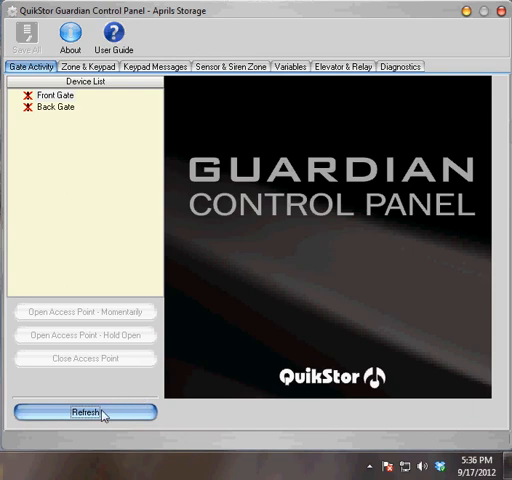
click(90, 411)
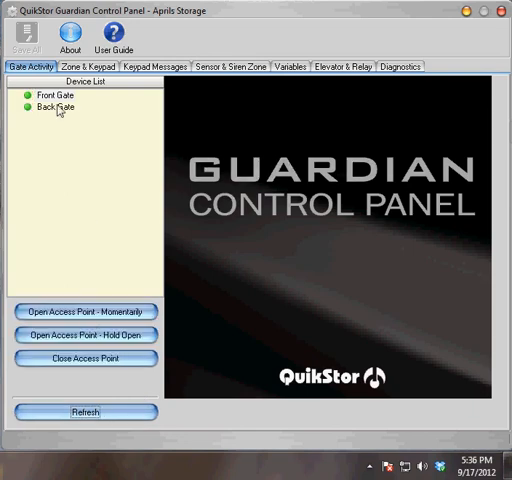